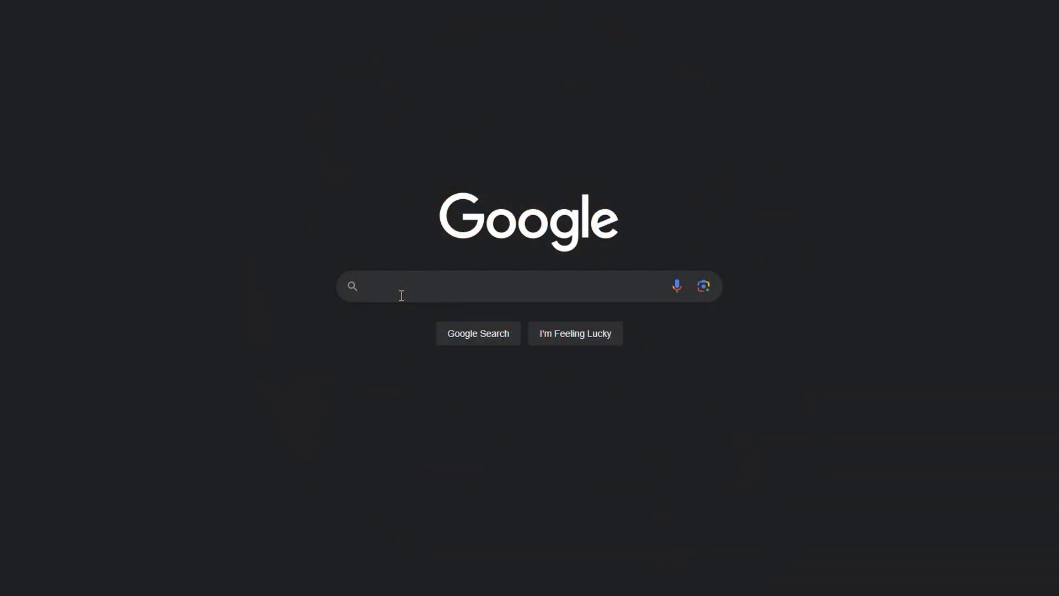
Search Google for 'buddyrail'
type("buddyrail")
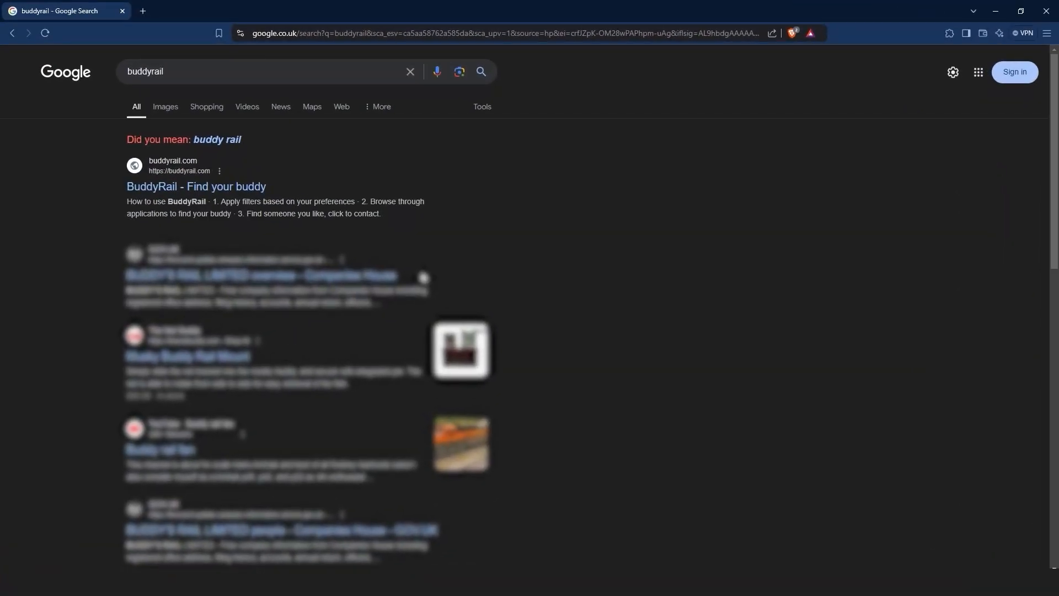
Open the 'BuddyRail - Find your buddy' result and skim the homepage
left_click(196, 187)
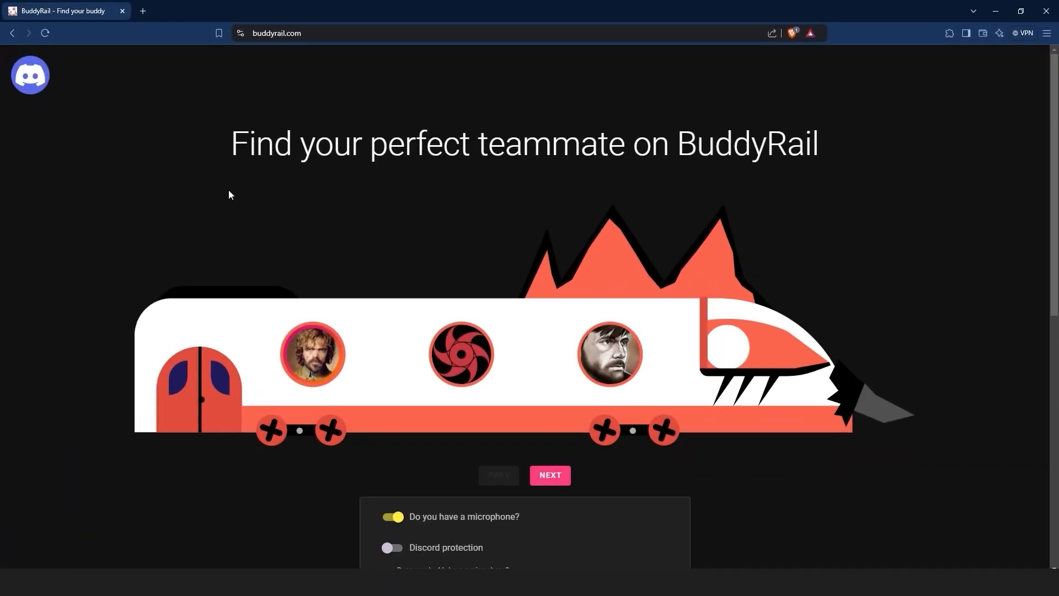
scroll("down", 3)
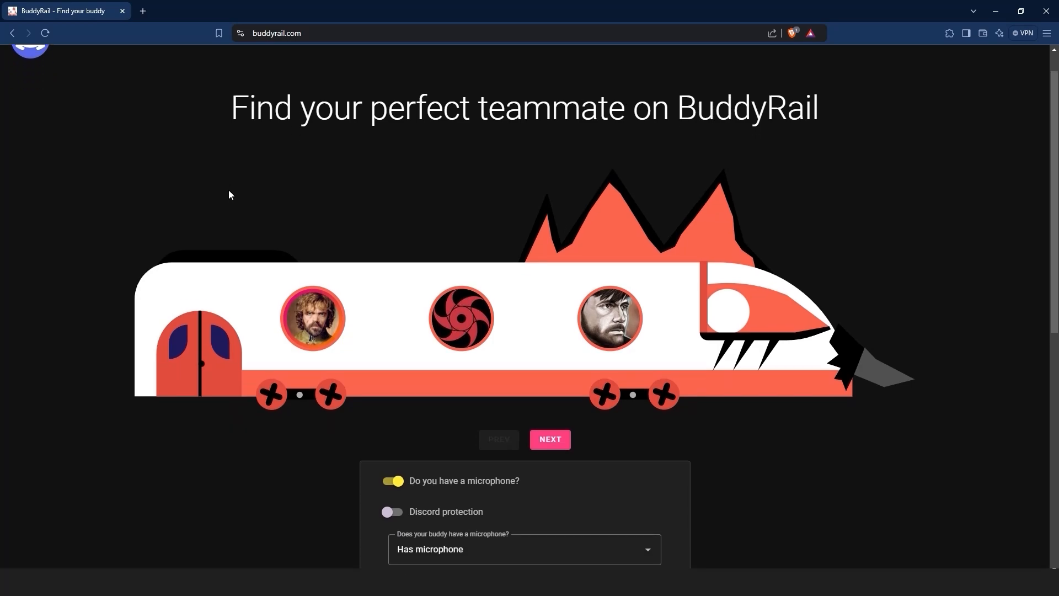
scroll("up", 3)
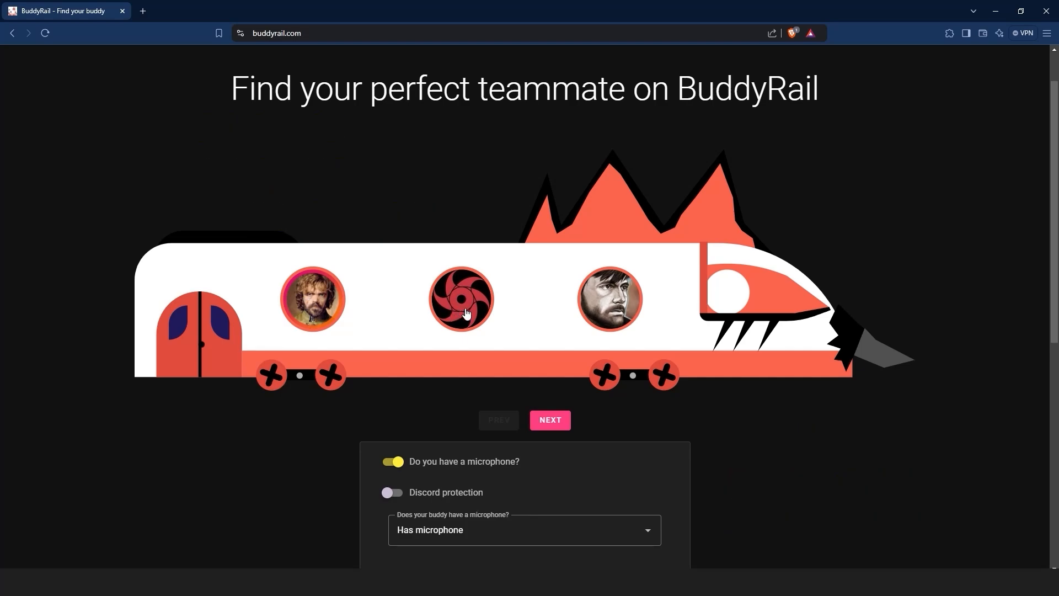
Open the middle train avatar's application and copy the applicant's nickname
left_click(461, 299)
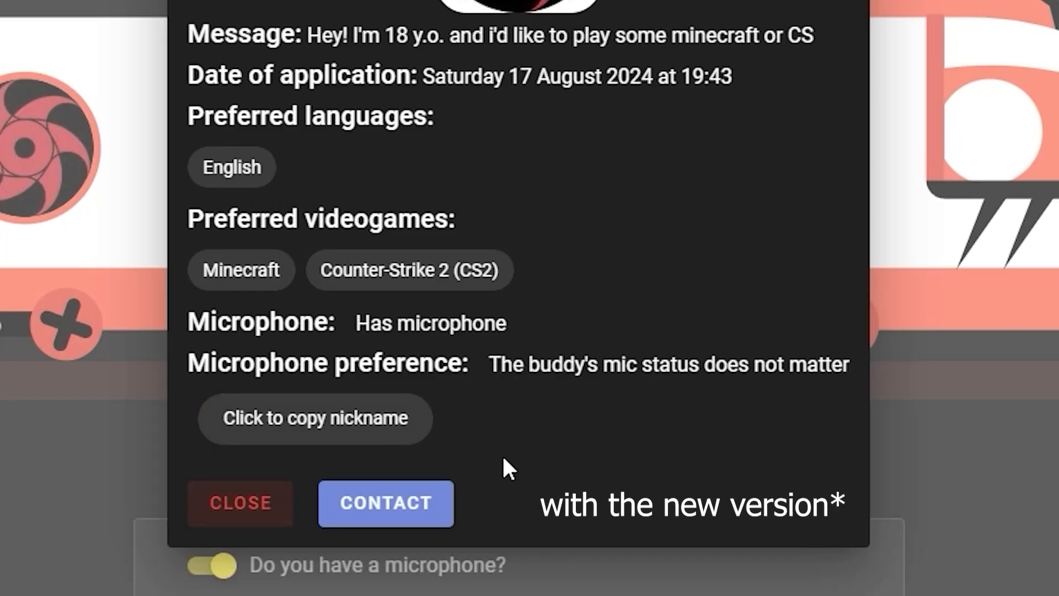
mouse_move(451, 463)
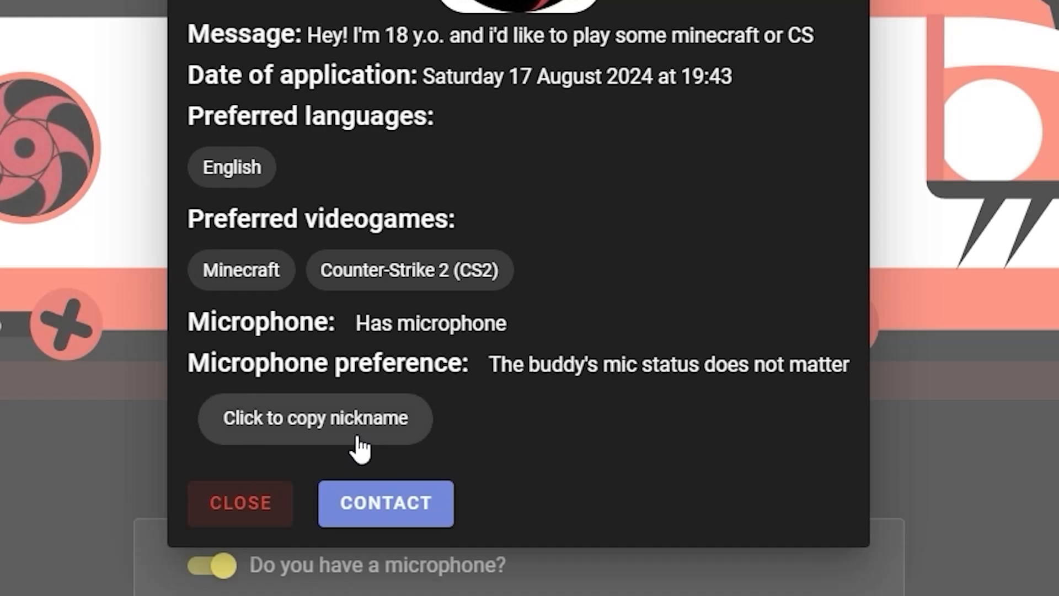
left_click(238, 503)
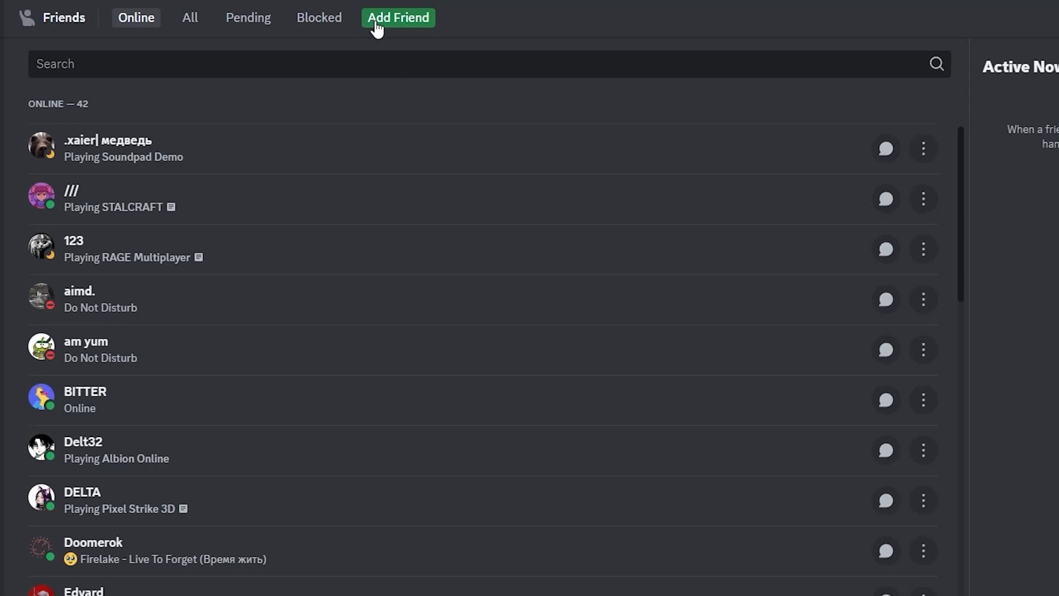
left_click(397, 17)
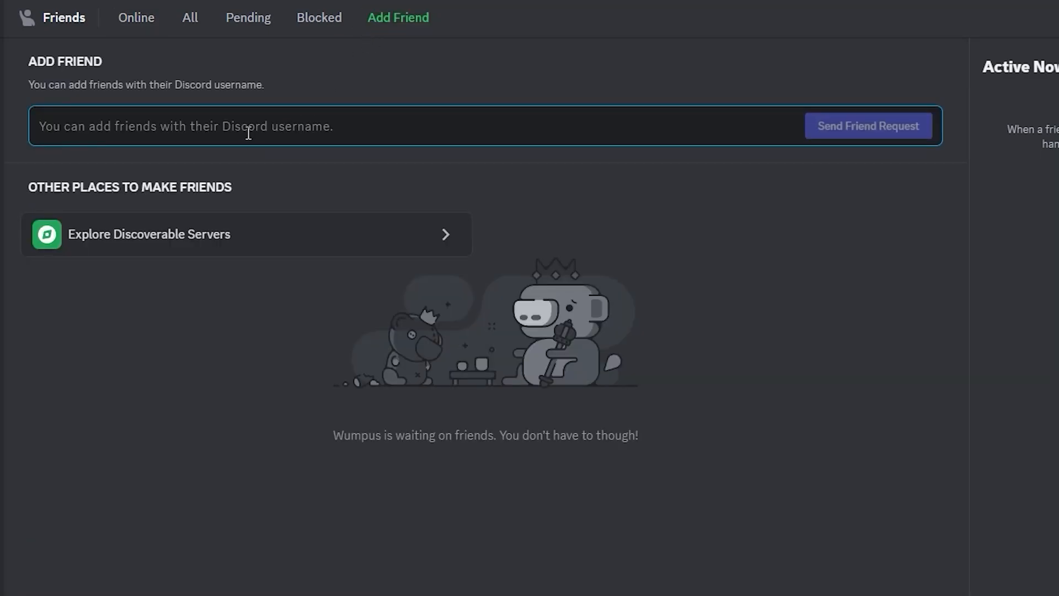
type("Elhawk71")
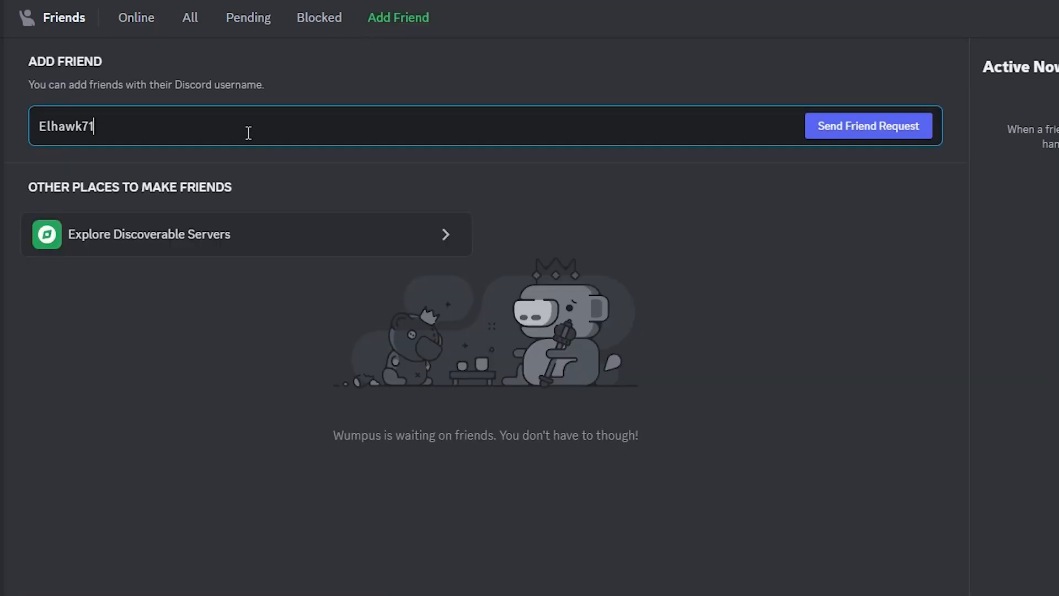
mouse_move(823, 145)
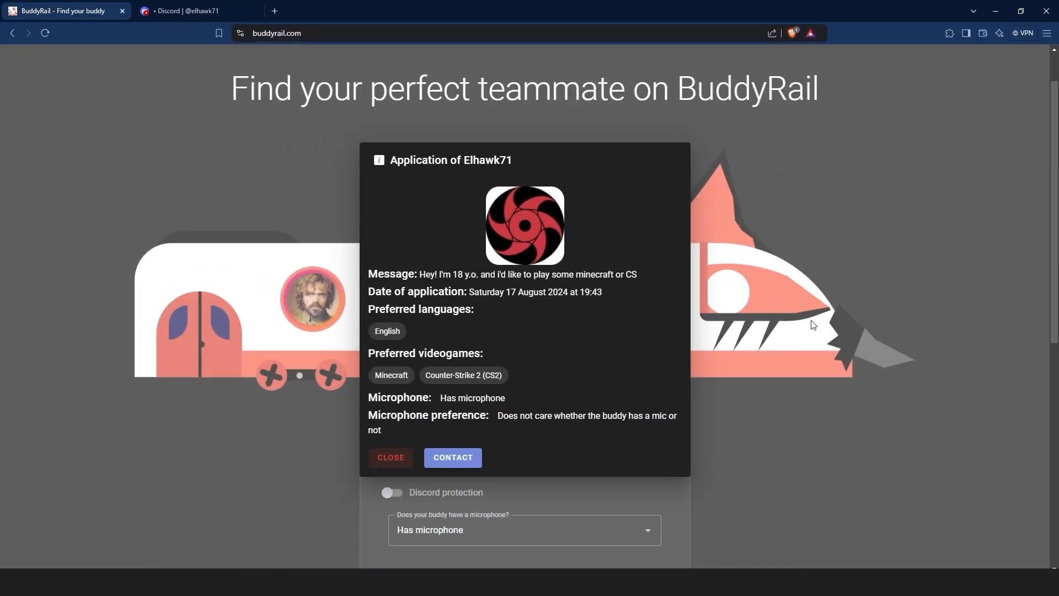
left_click(390, 457)
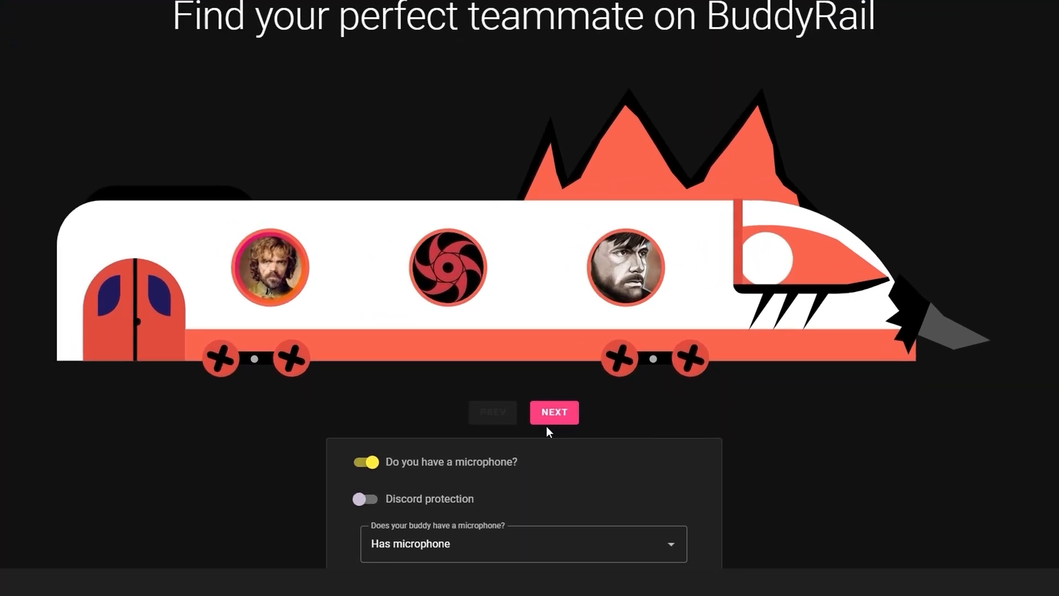
left_click(553, 412)
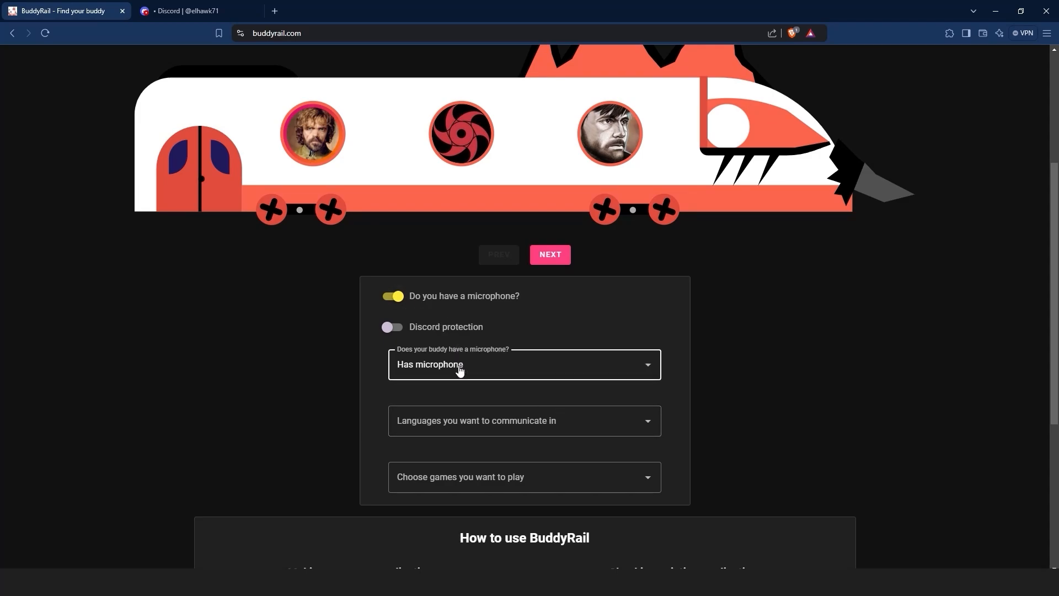
Set buddy microphone to Both, browse the language list, and pick a game
left_click(525, 364)
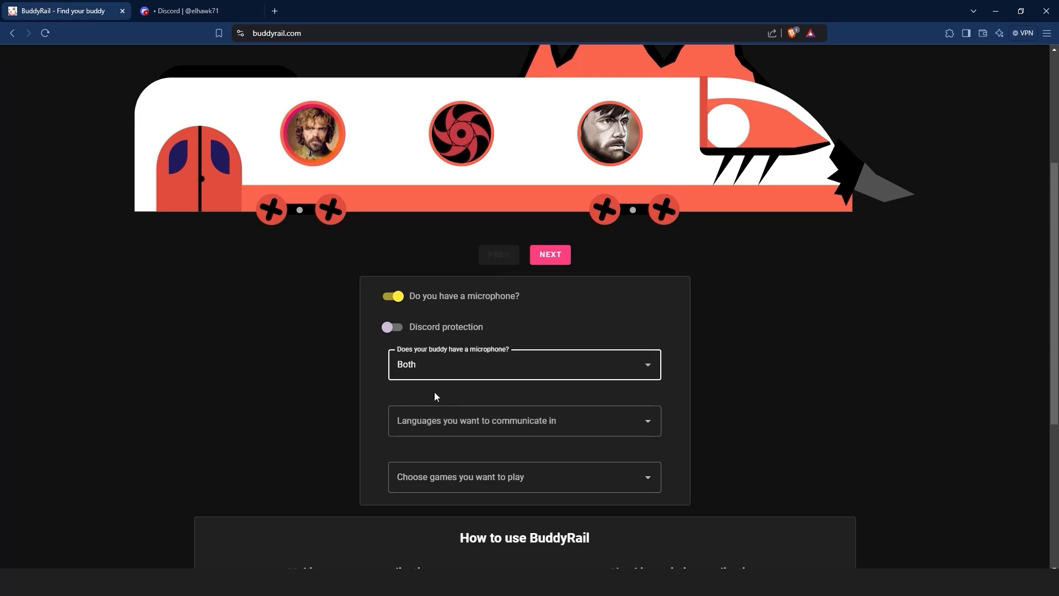
left_click(524, 420)
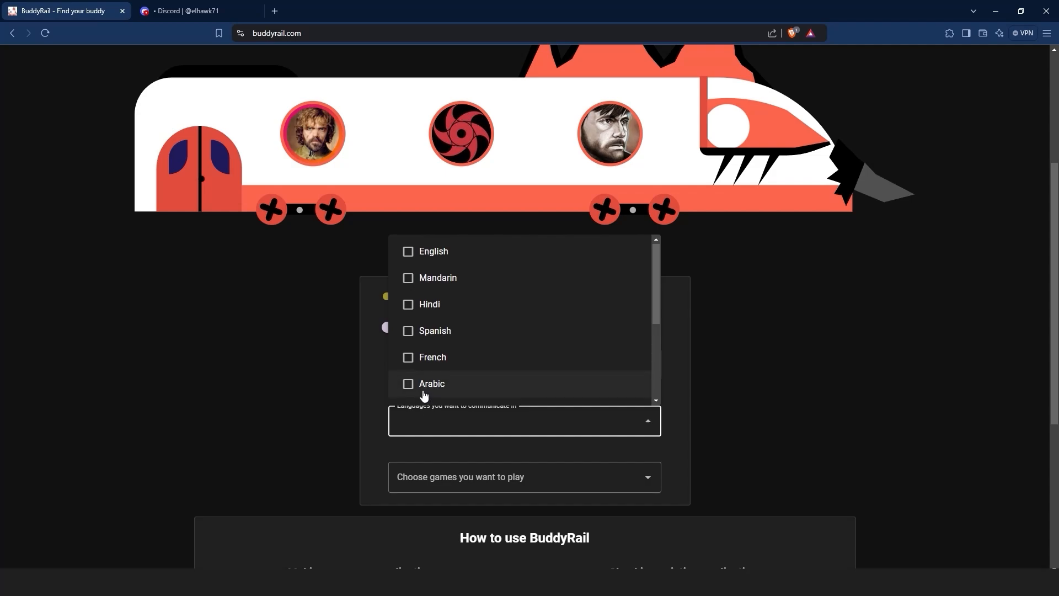
left_click(524, 476)
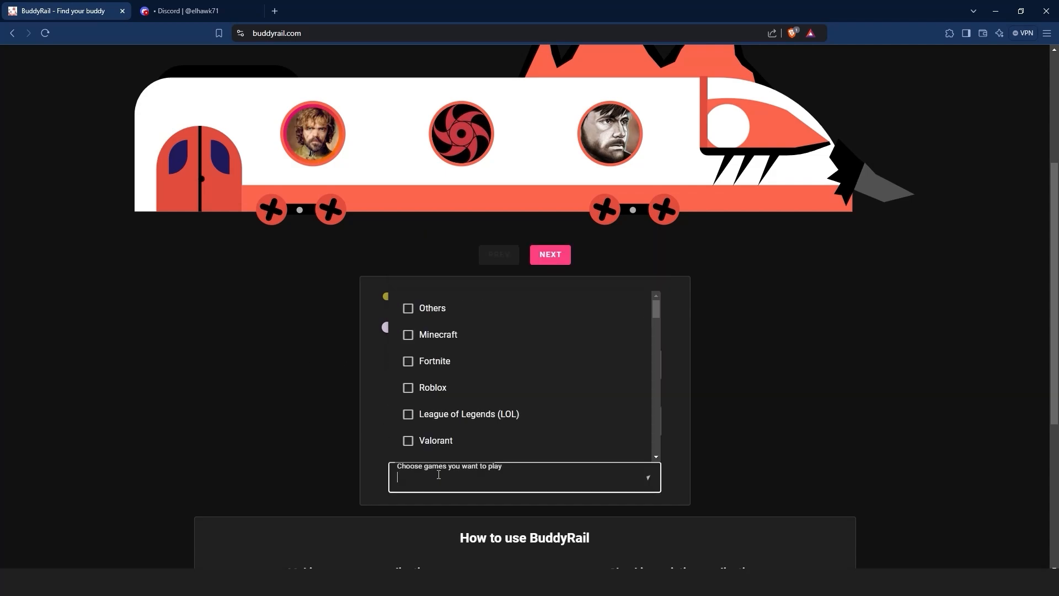
mouse_move(461, 431)
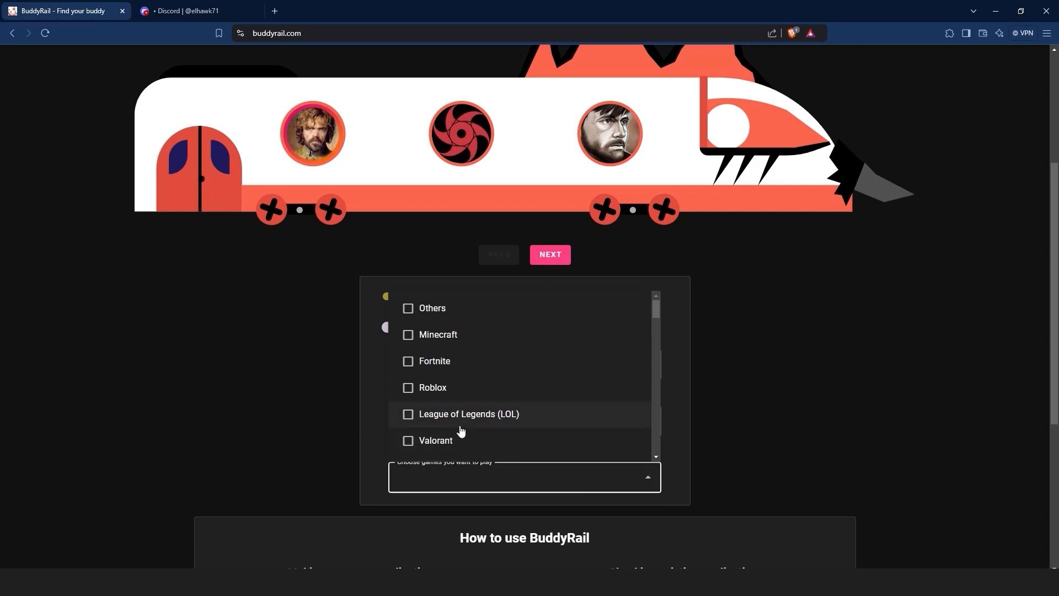
scroll("down", 3)
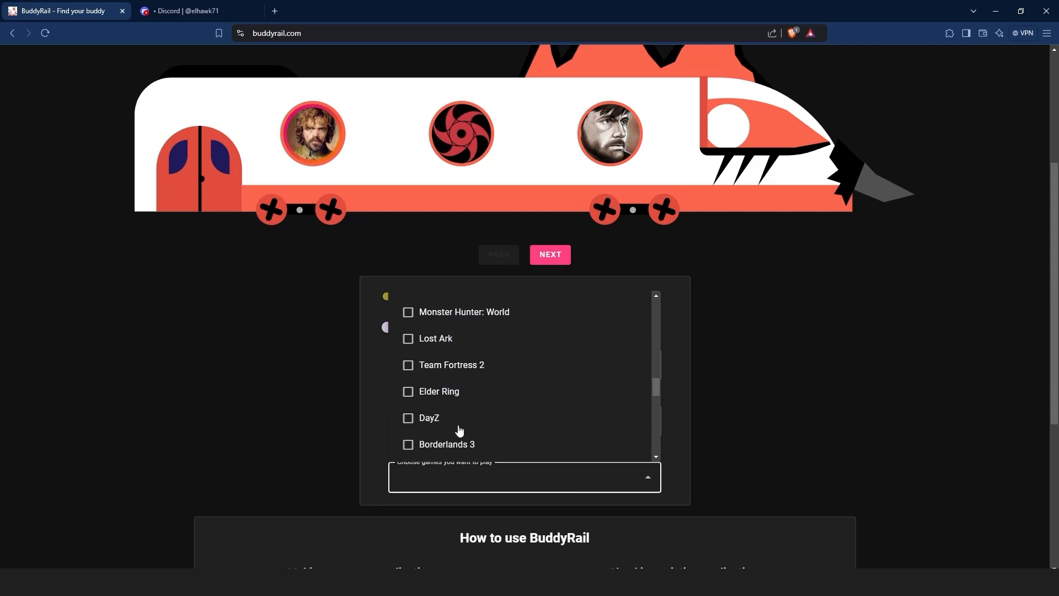
left_click(338, 433)
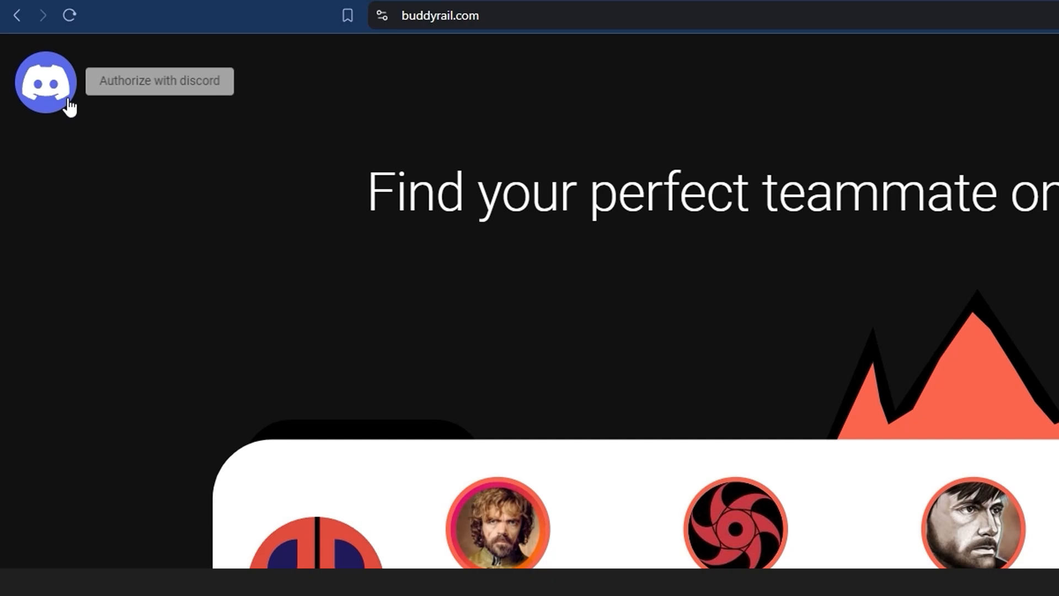
Grant BuddyRail access to the Discord account and return signed in
left_click(159, 81)
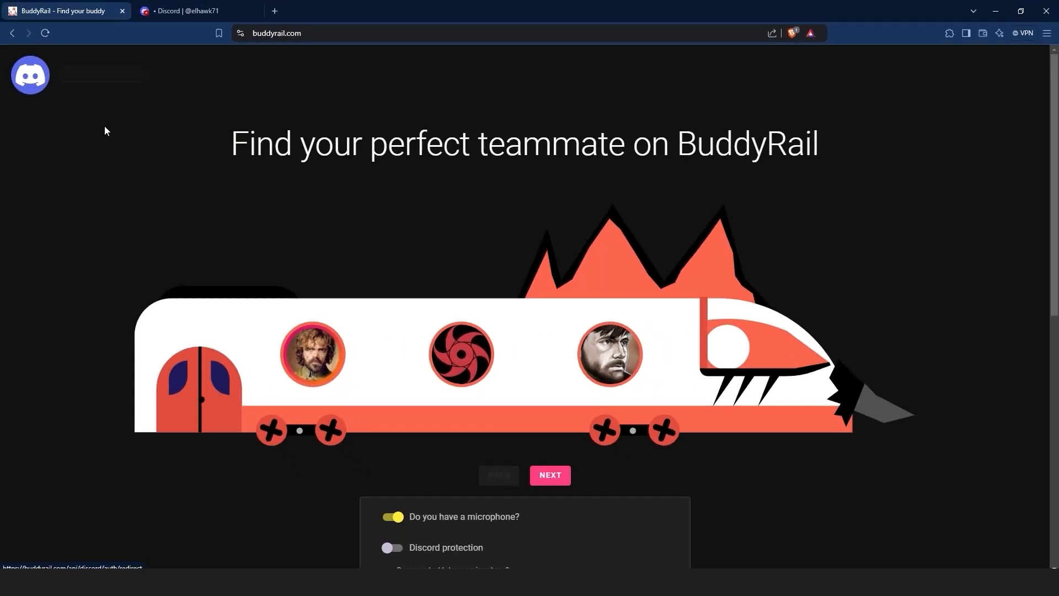
scroll("down", 3)
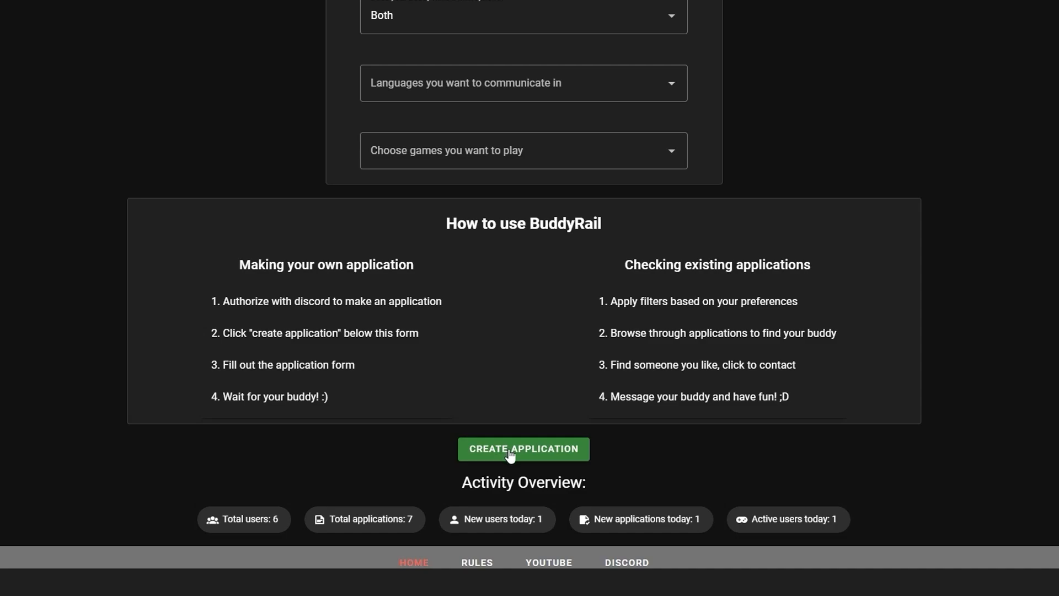
left_click(523, 448)
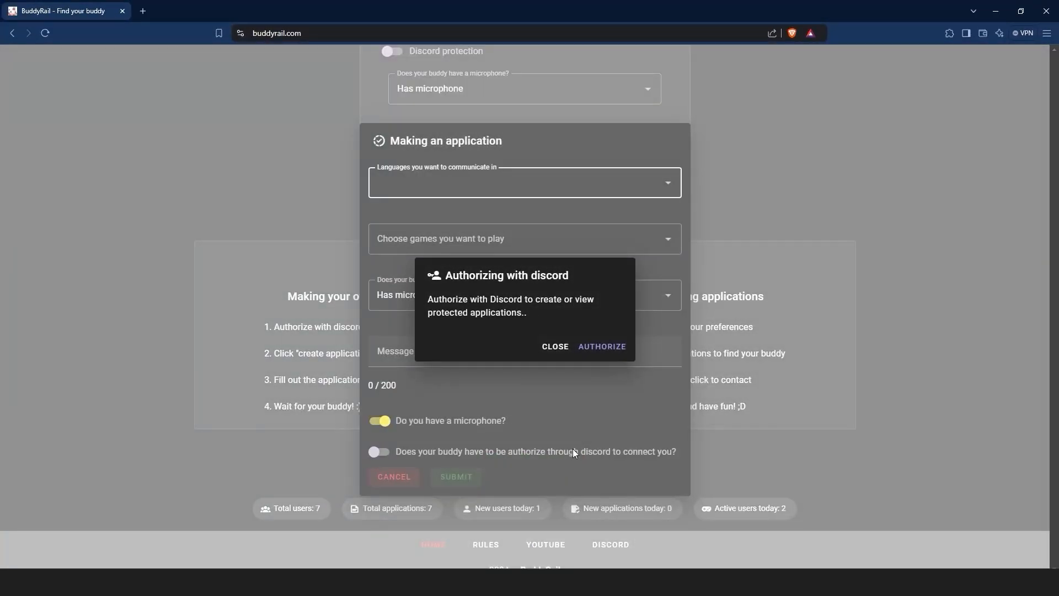
left_click(601, 346)
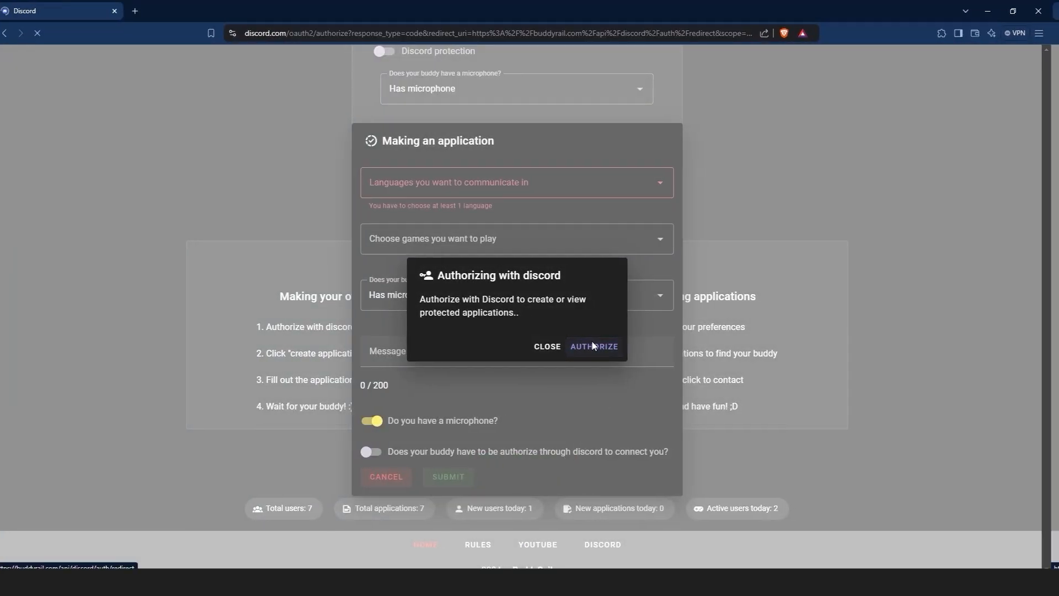
left_click(595, 346)
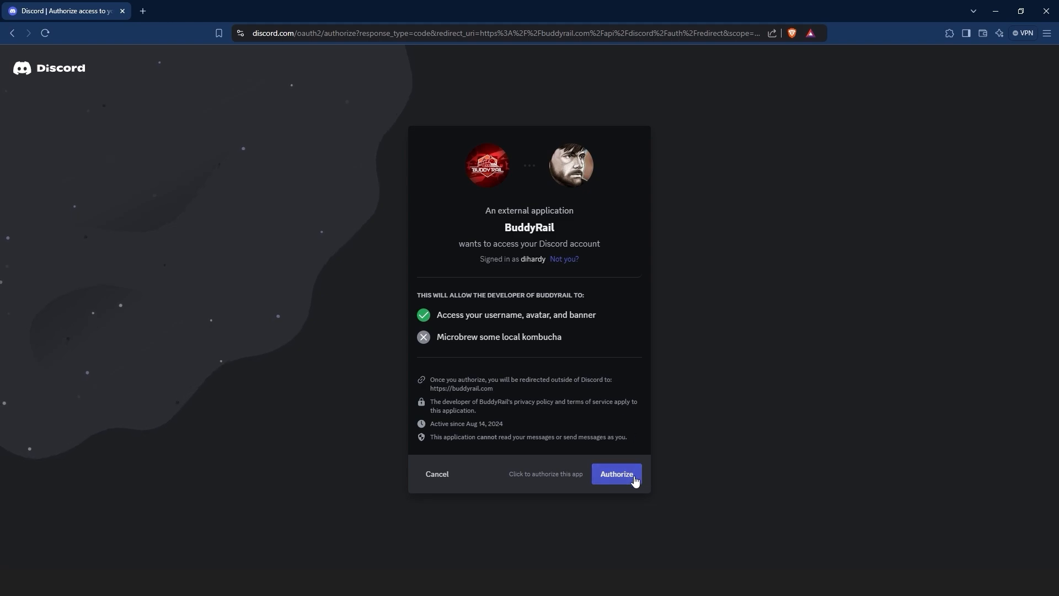
left_click(616, 473)
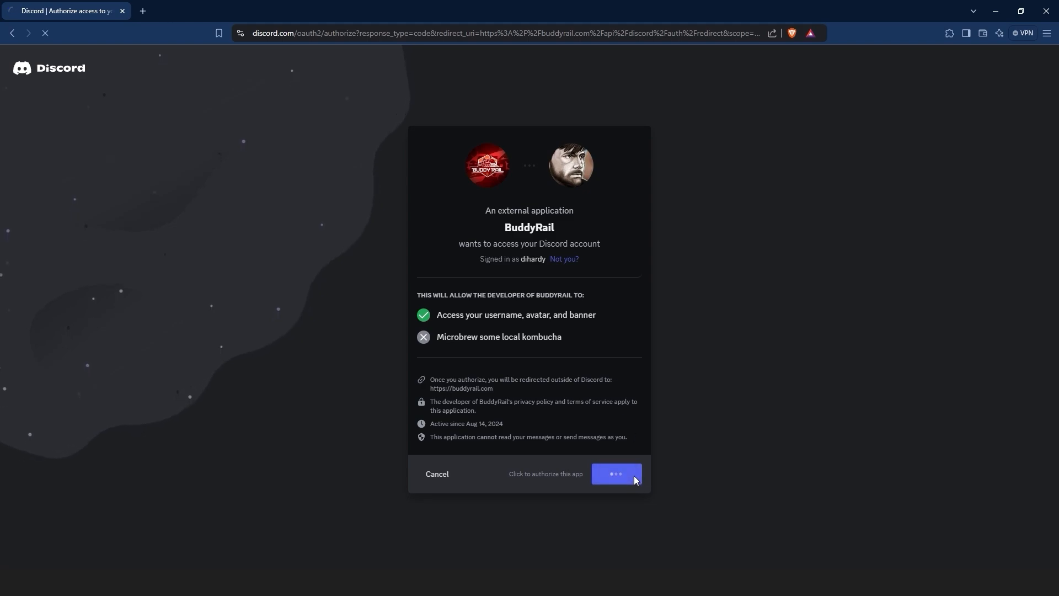
left_click(615, 474)
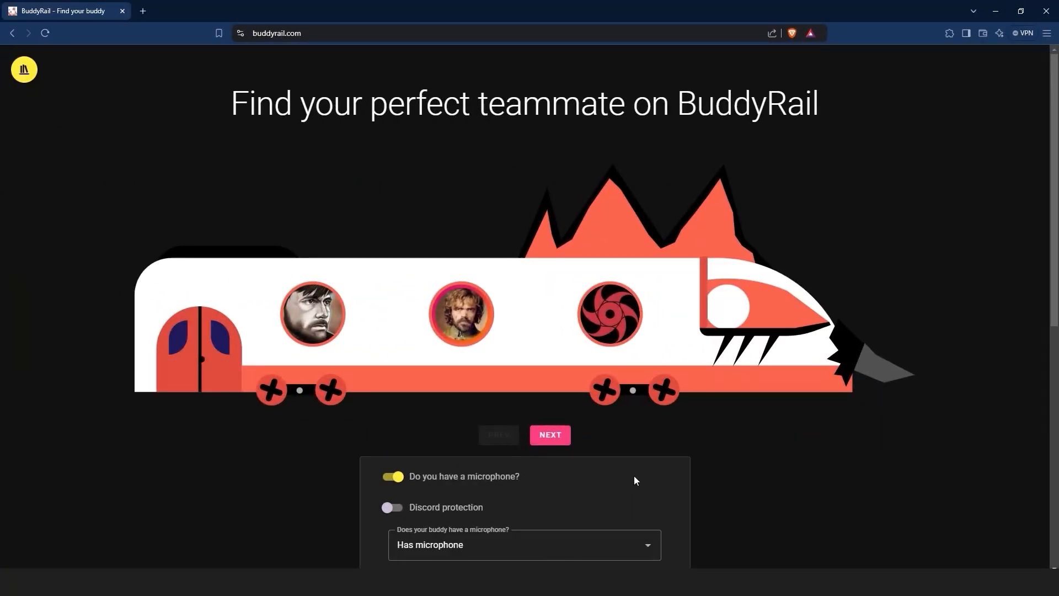
Submit an application with English, Fortnite, and a message starting 'Hello'
scroll("down", 3)
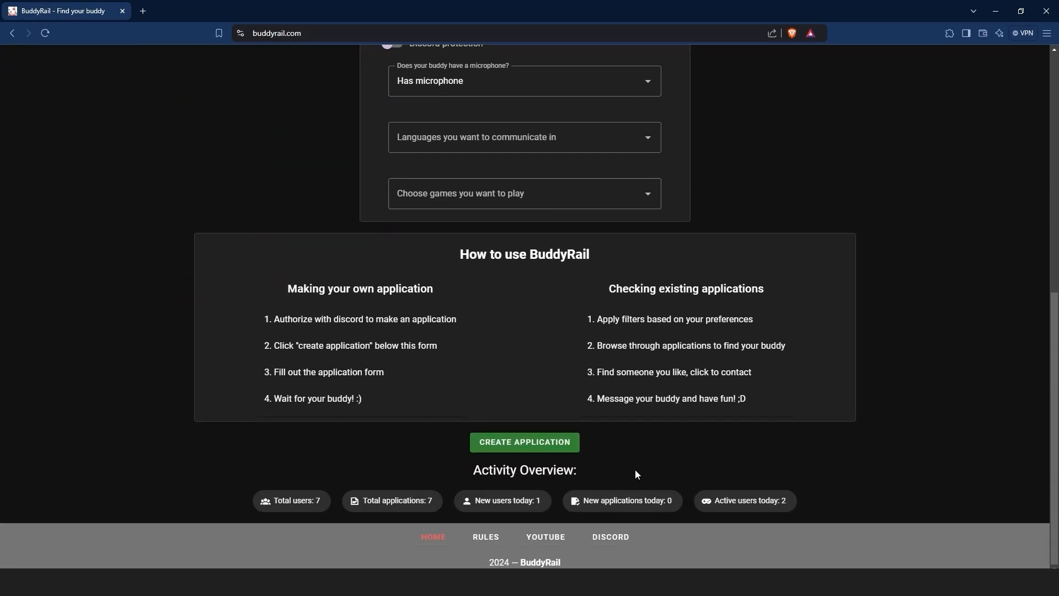
left_click(524, 443)
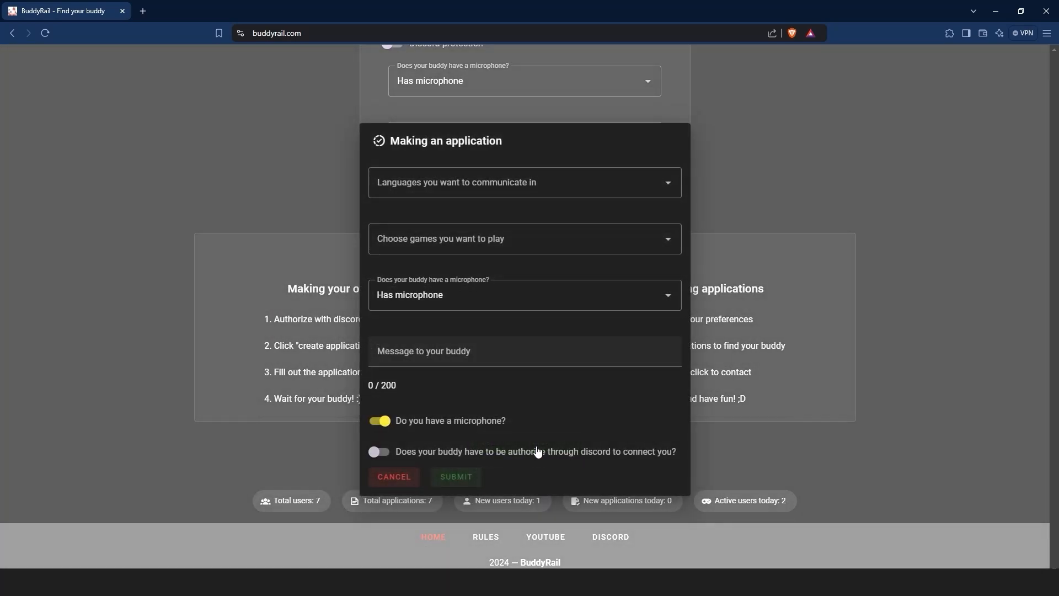
left_click(525, 183)
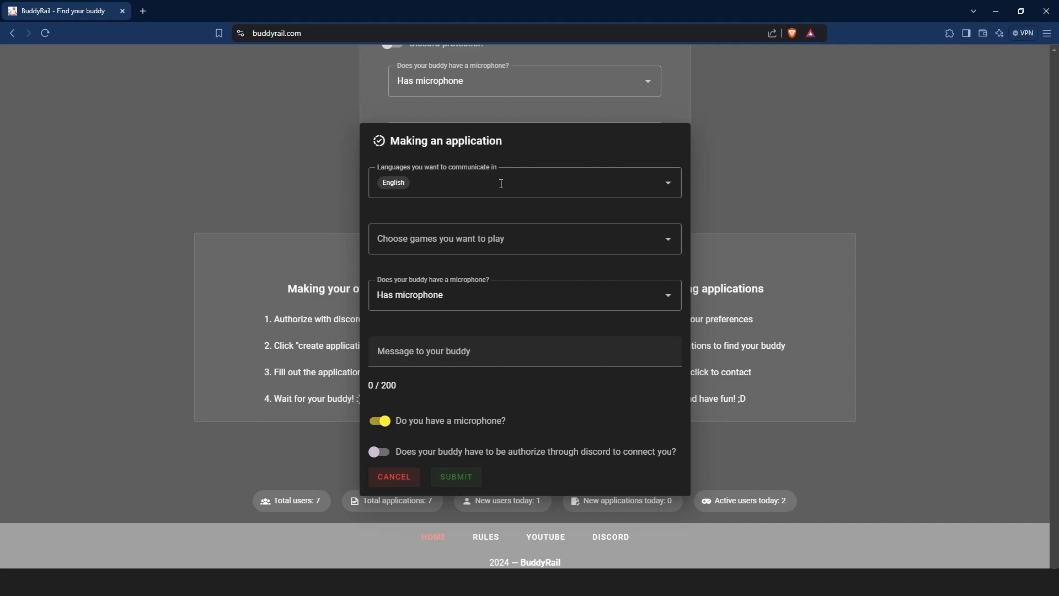
left_click(524, 238)
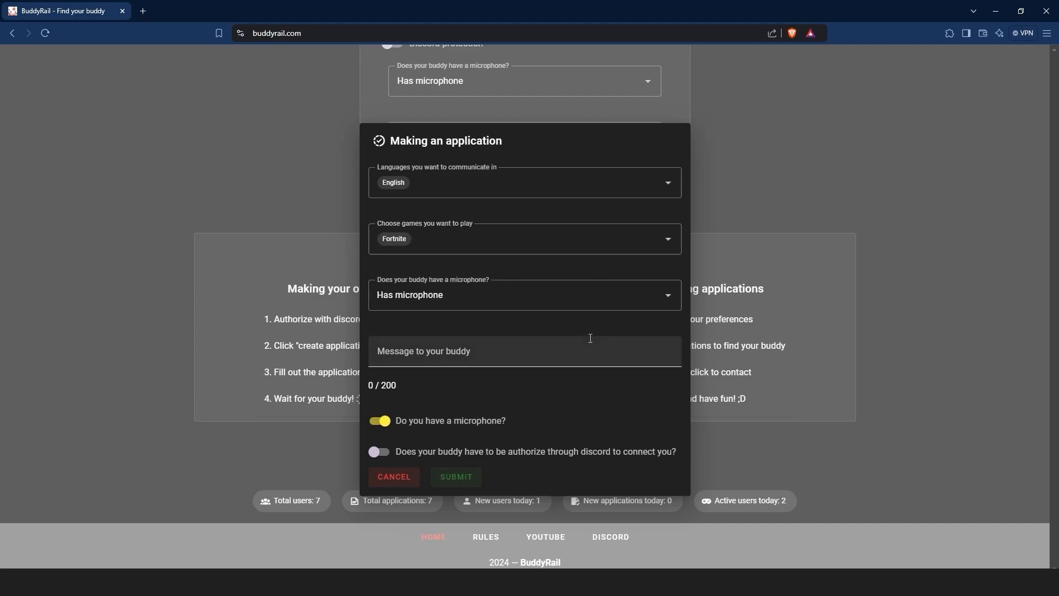
type("Hello, everybody. I'd like to play some Fortnite")
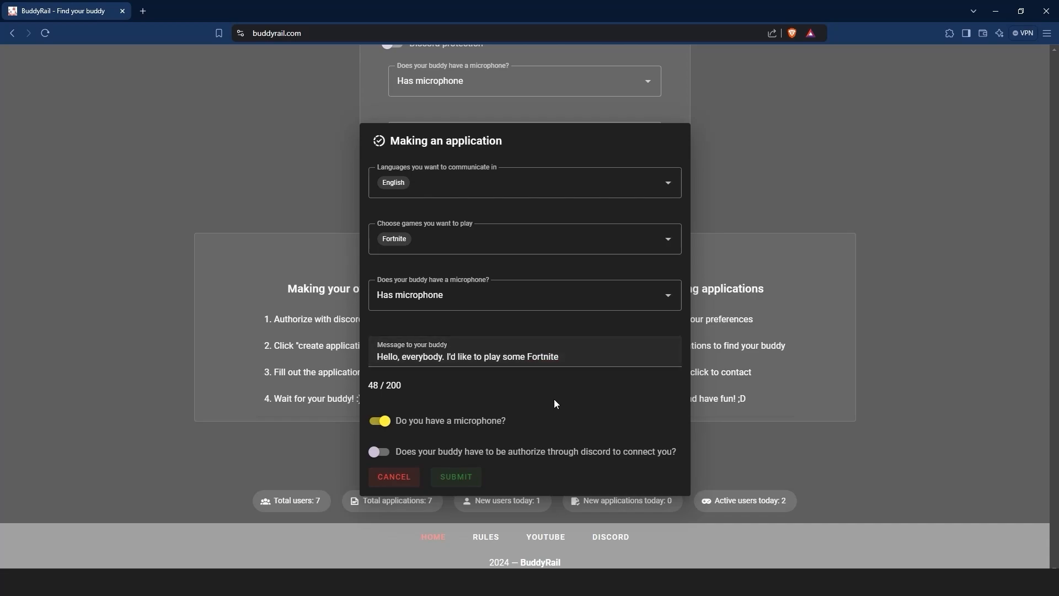
left_click(455, 476)
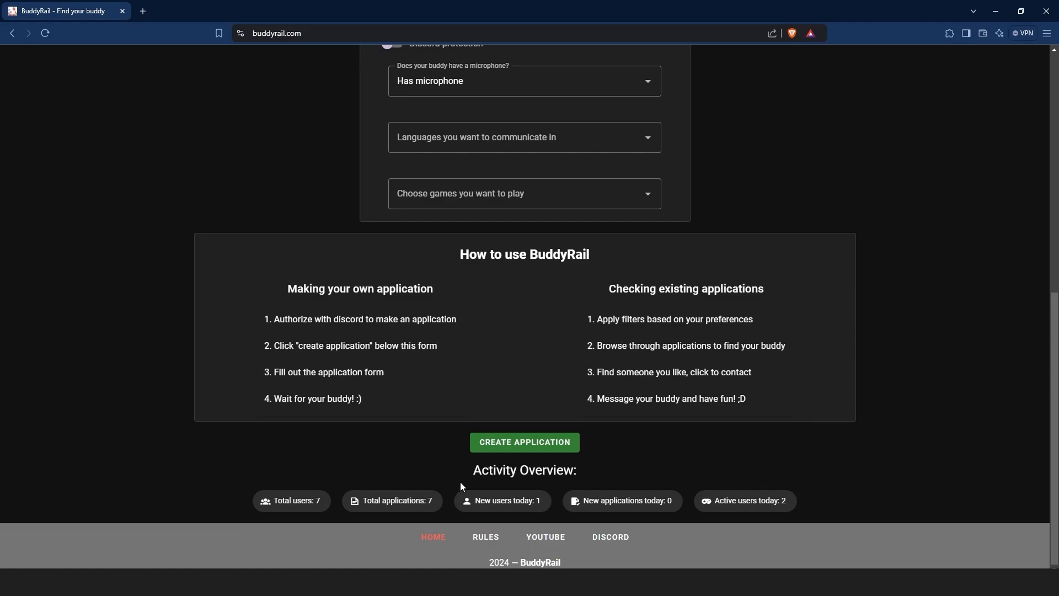
Open Your applications, review the Fortnite entry's details, then close them
scroll("up", 3)
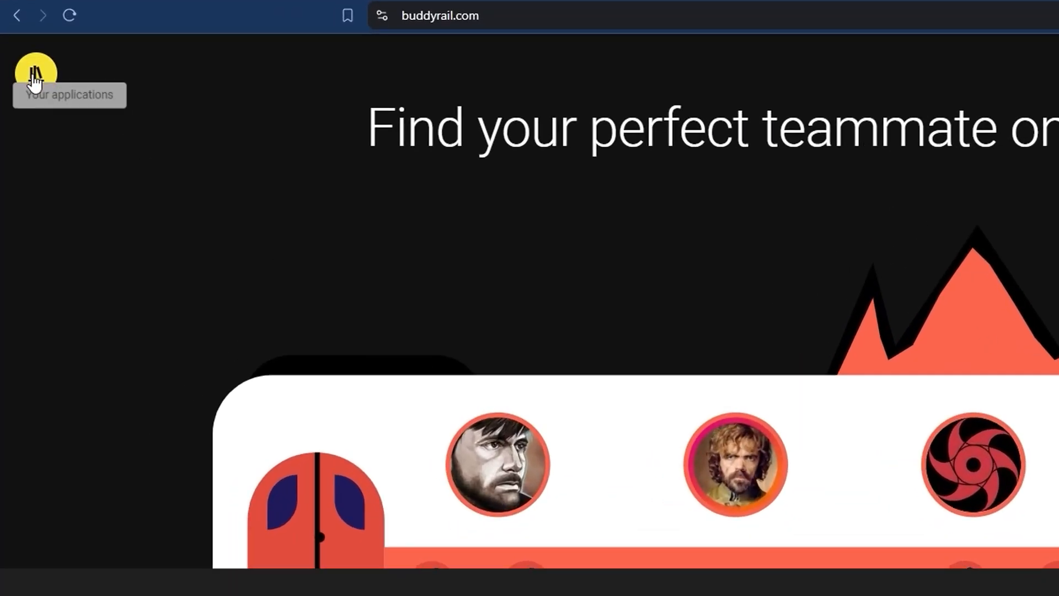
left_click(36, 71)
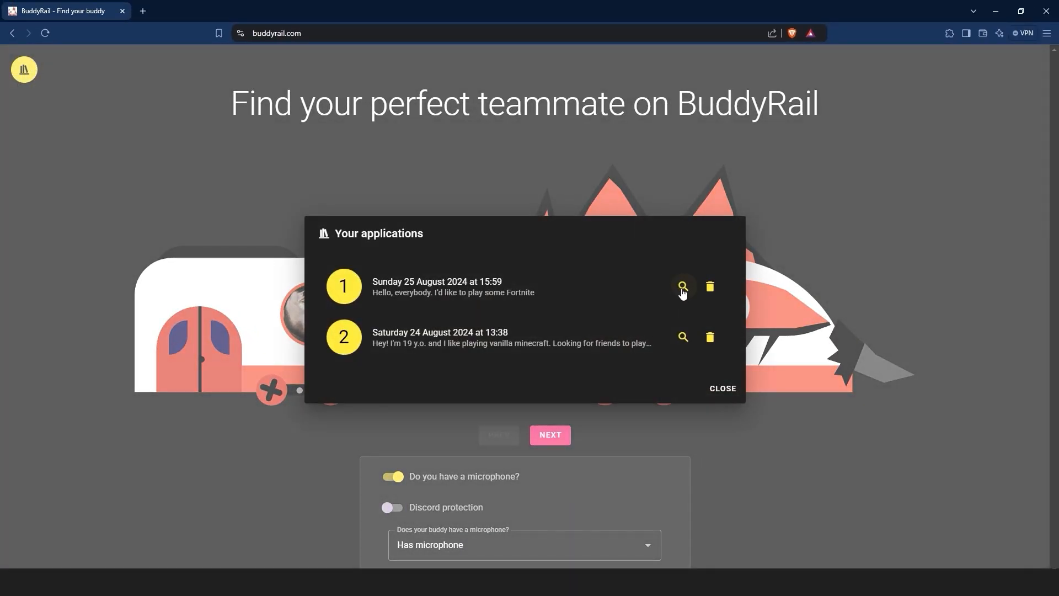
left_click(683, 286)
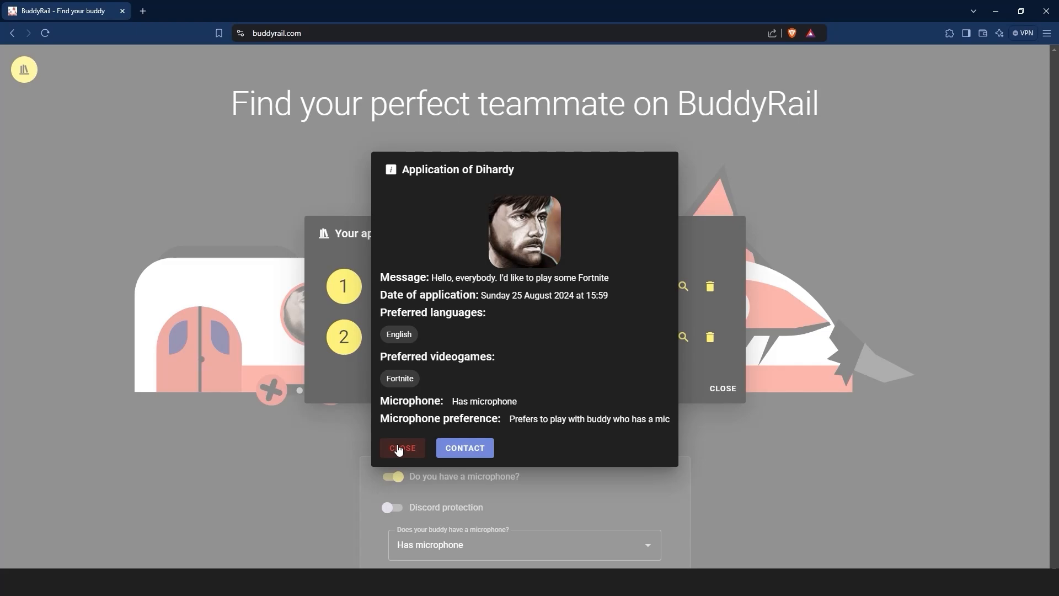
left_click(402, 448)
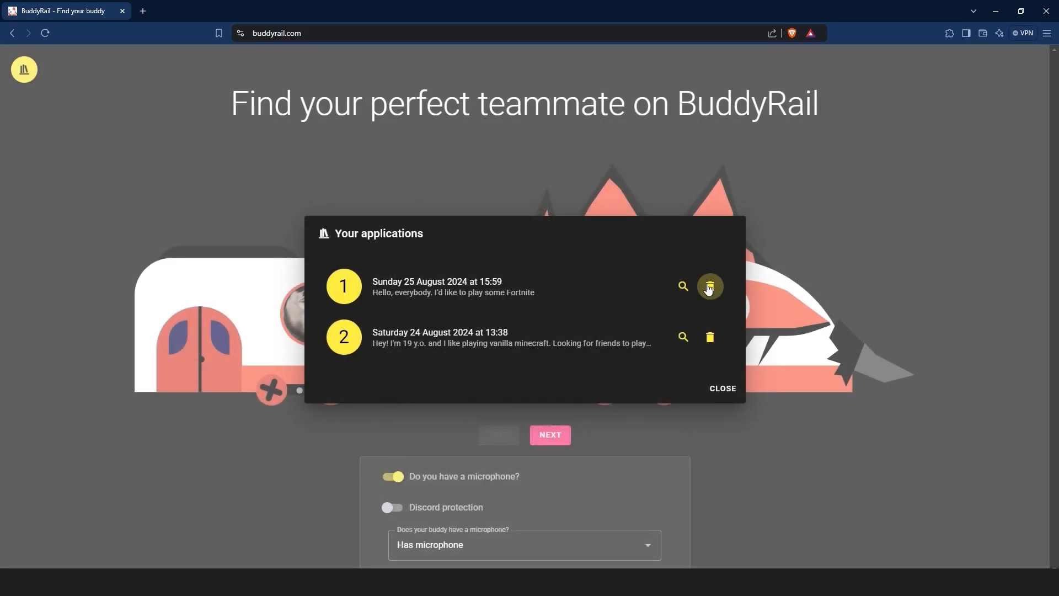